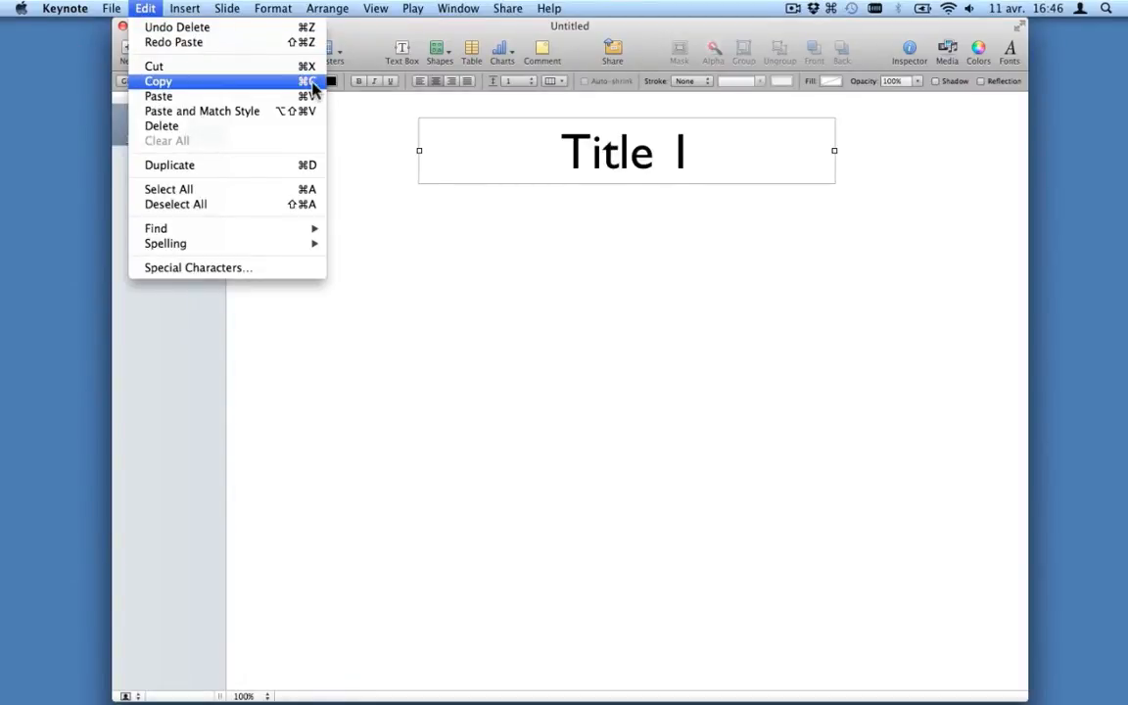
pyautogui.moveTo(157, 96)
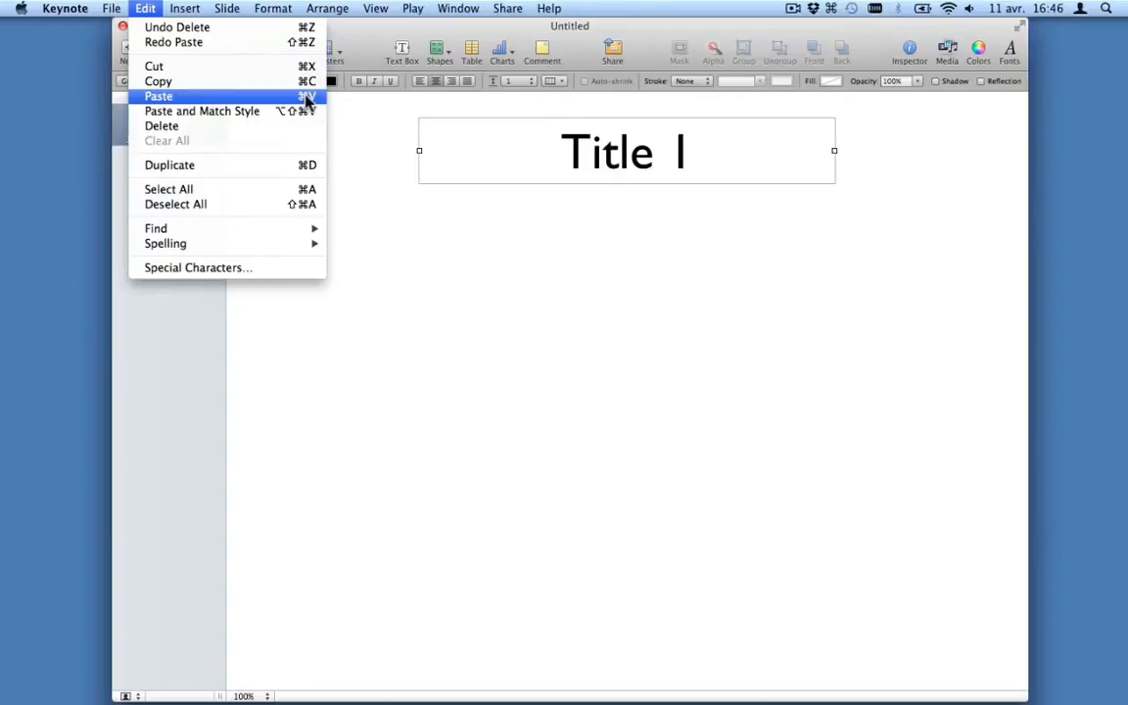
pyautogui.moveTo(157, 82)
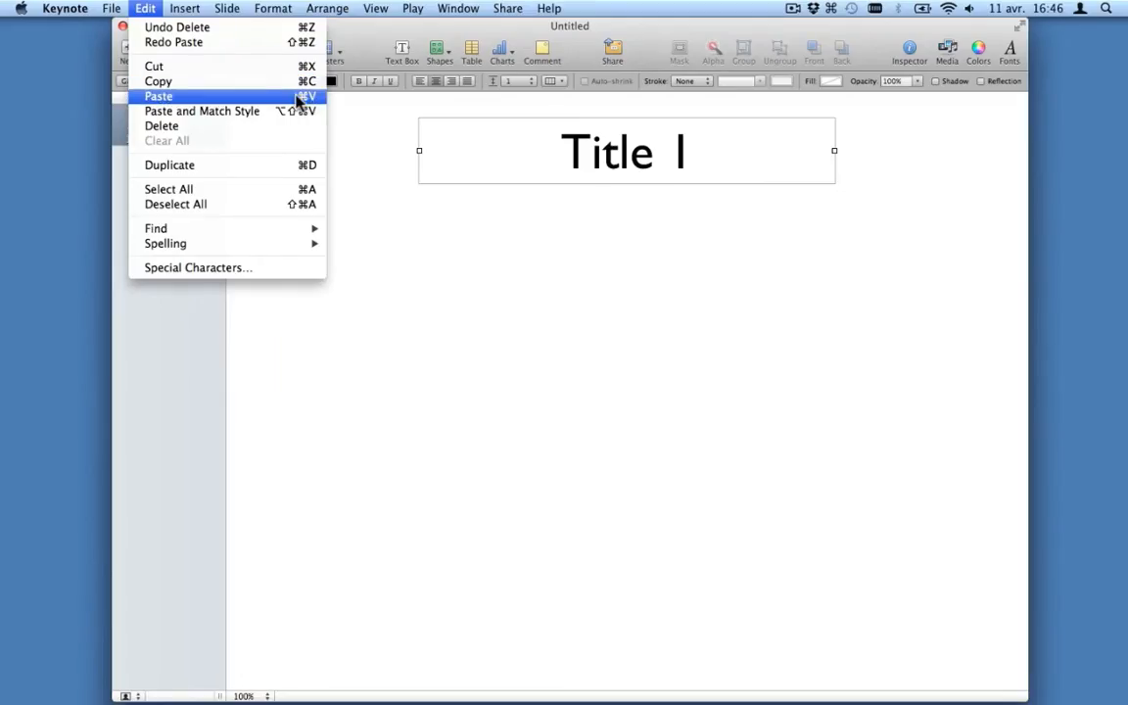
# Step: Reveal the Format > Font styling commands (Bold, Italic, Underline) with their hotkeys in Keynote
pyautogui.click(272, 8)
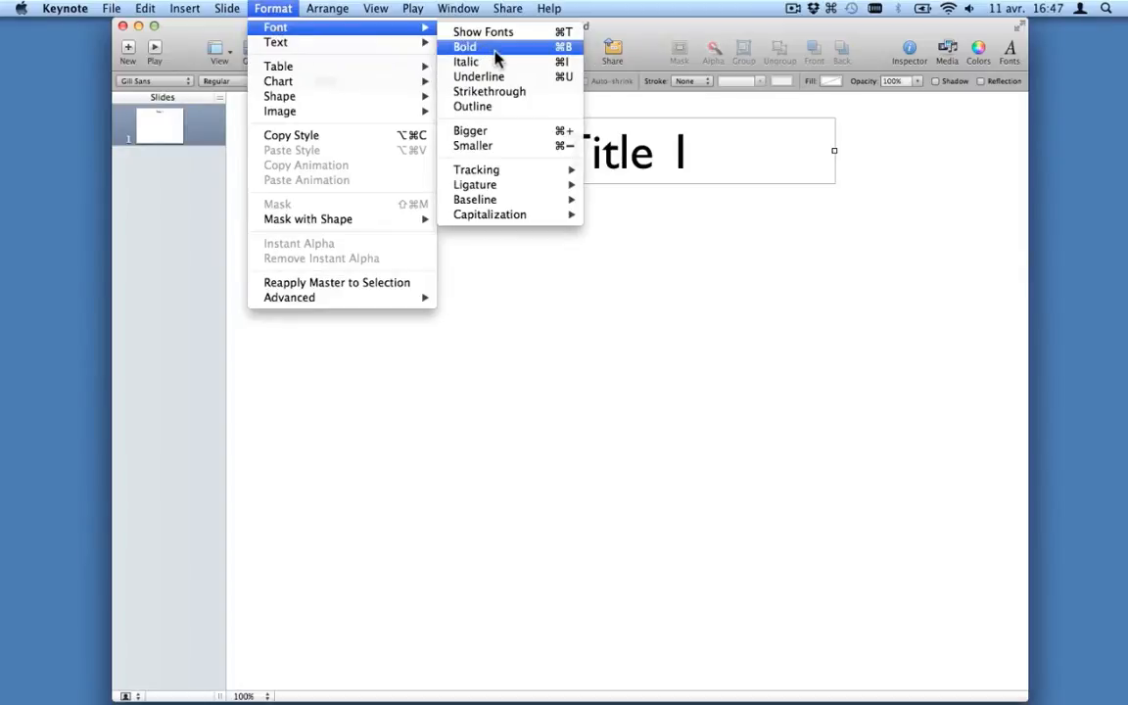
pyautogui.moveTo(578, 51)
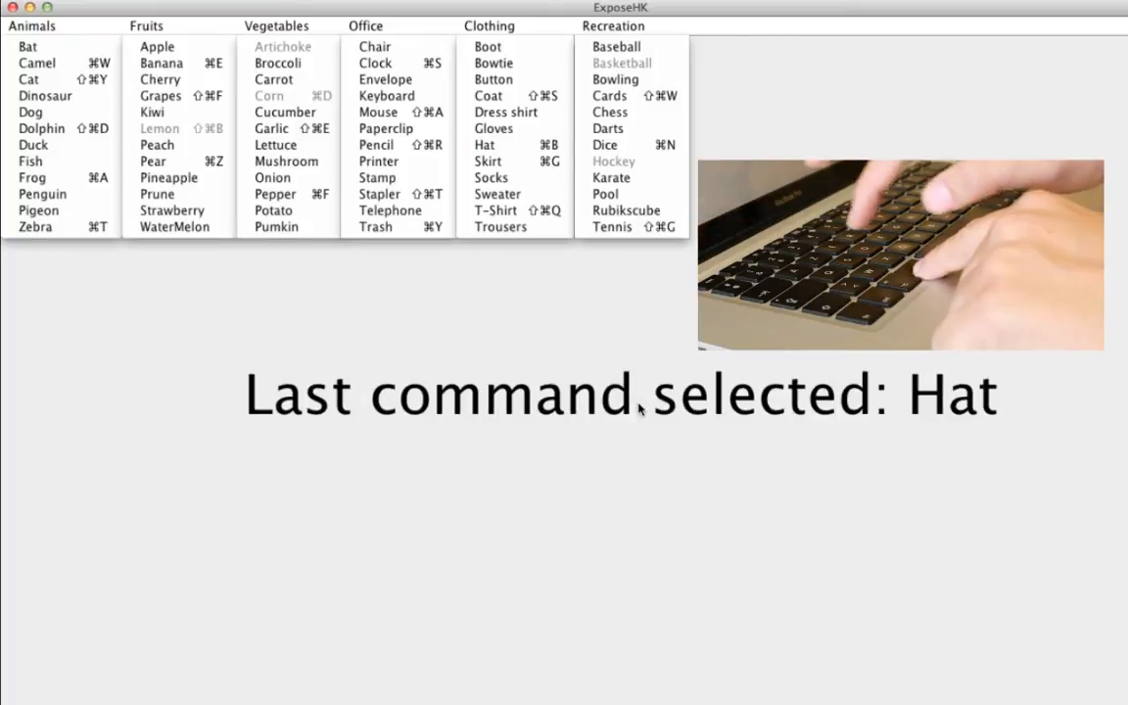
# Step: Trigger the Pear command from the prototype menus so the last command selected reads Pear
pyautogui.click(153, 160)
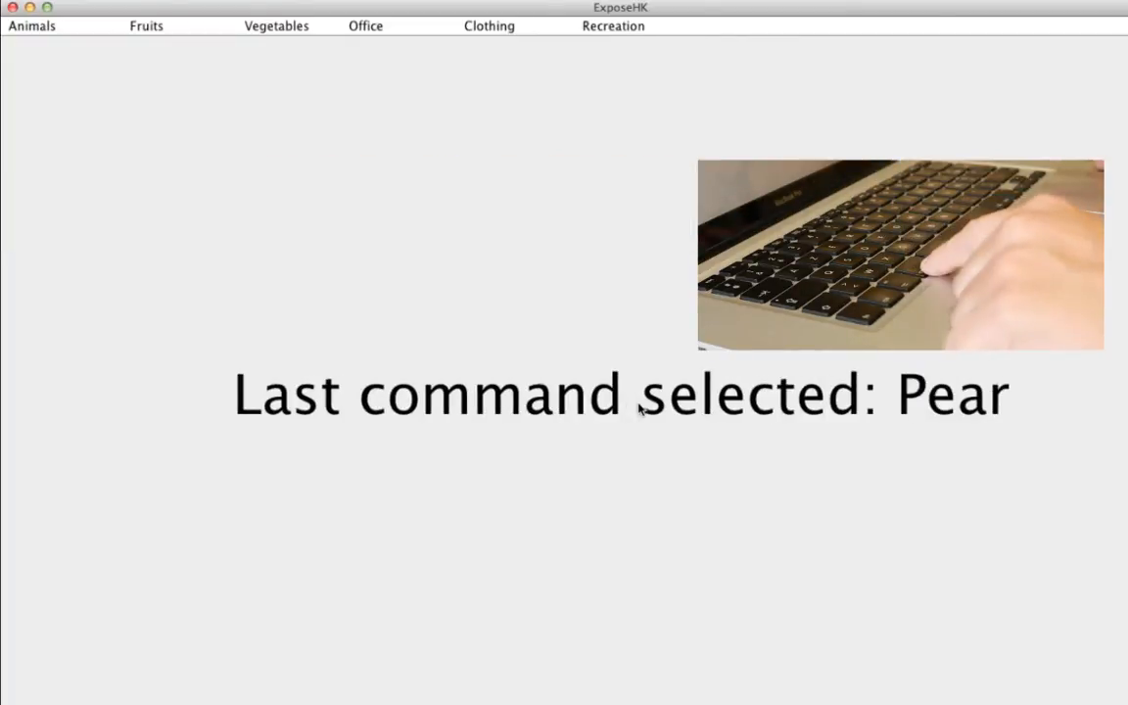
pyautogui.click(31, 25)
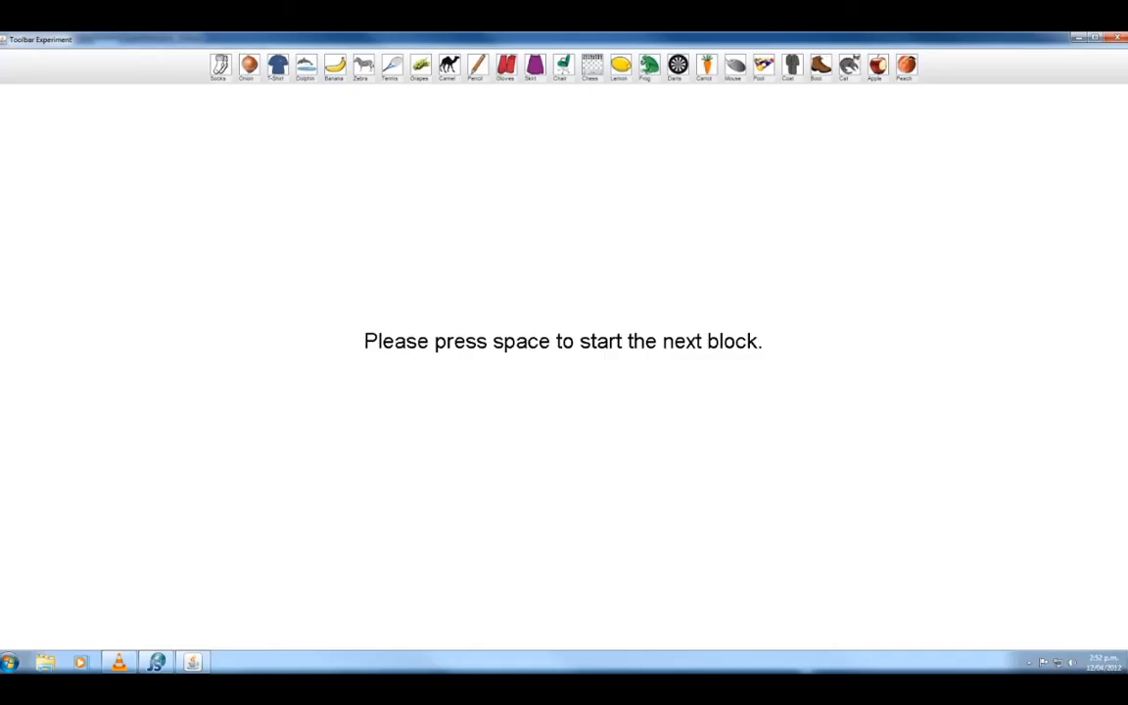
# Step: Start the next block and trial with space to reveal the target command
pyautogui.press('space')
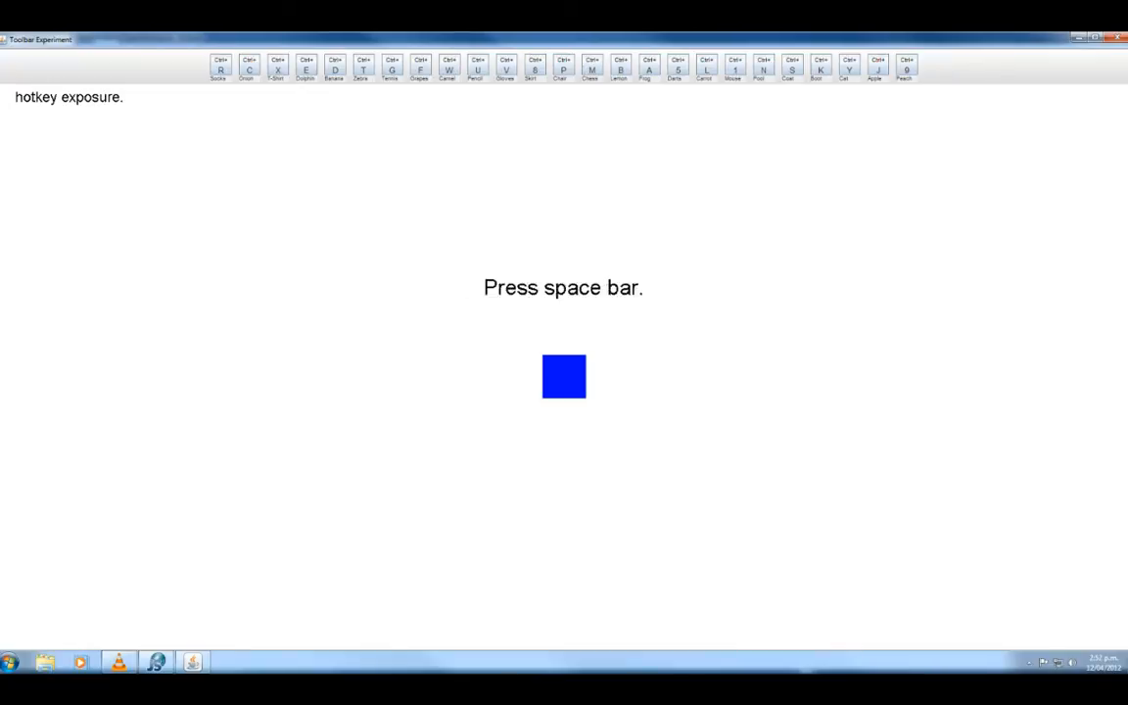
pyautogui.press('space')
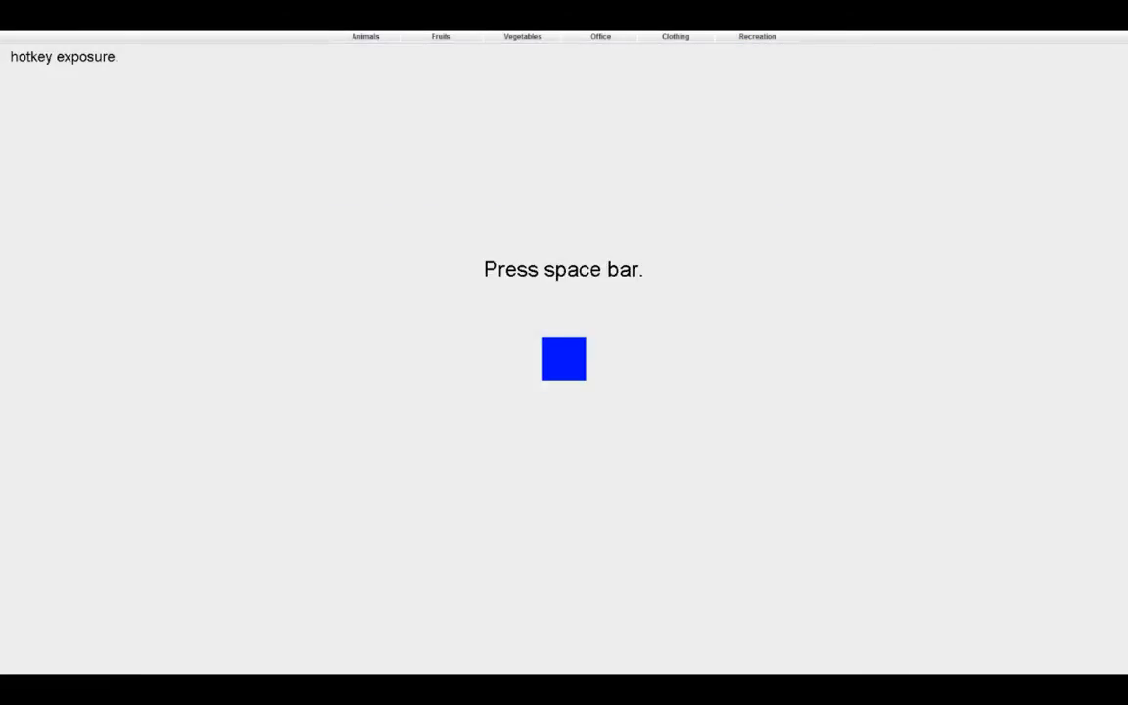
pyautogui.press('space')
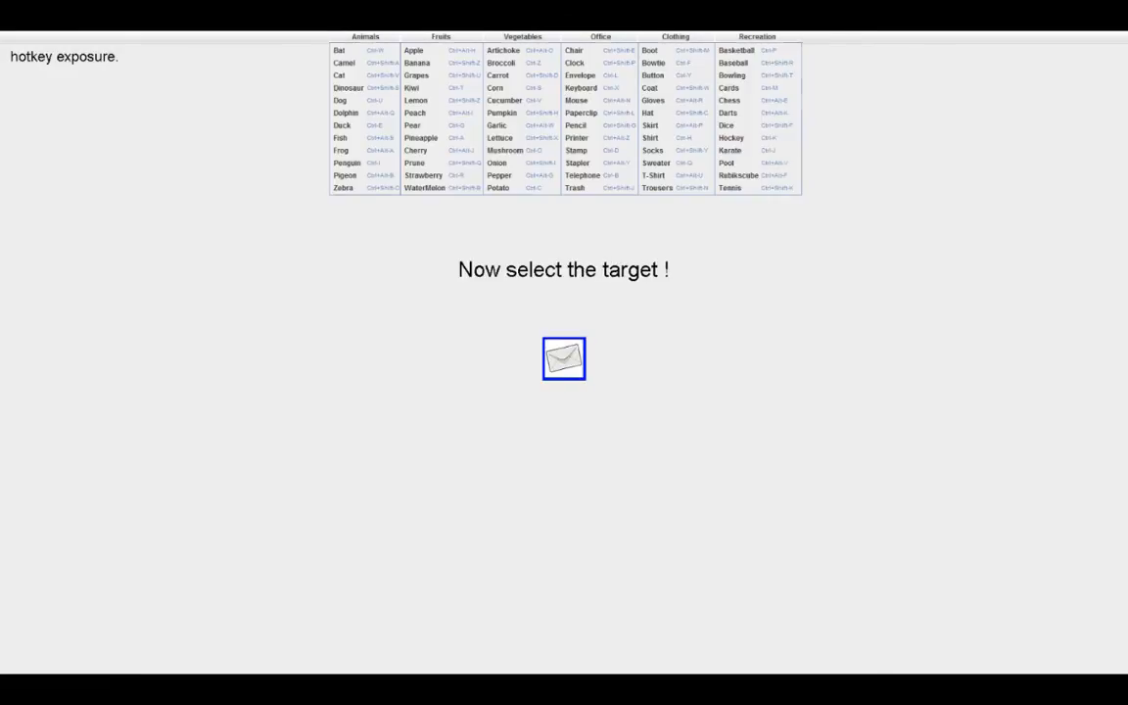
# Step: Select the Envelope target, then show the Countries category of flag icons
pyautogui.click(564, 358)
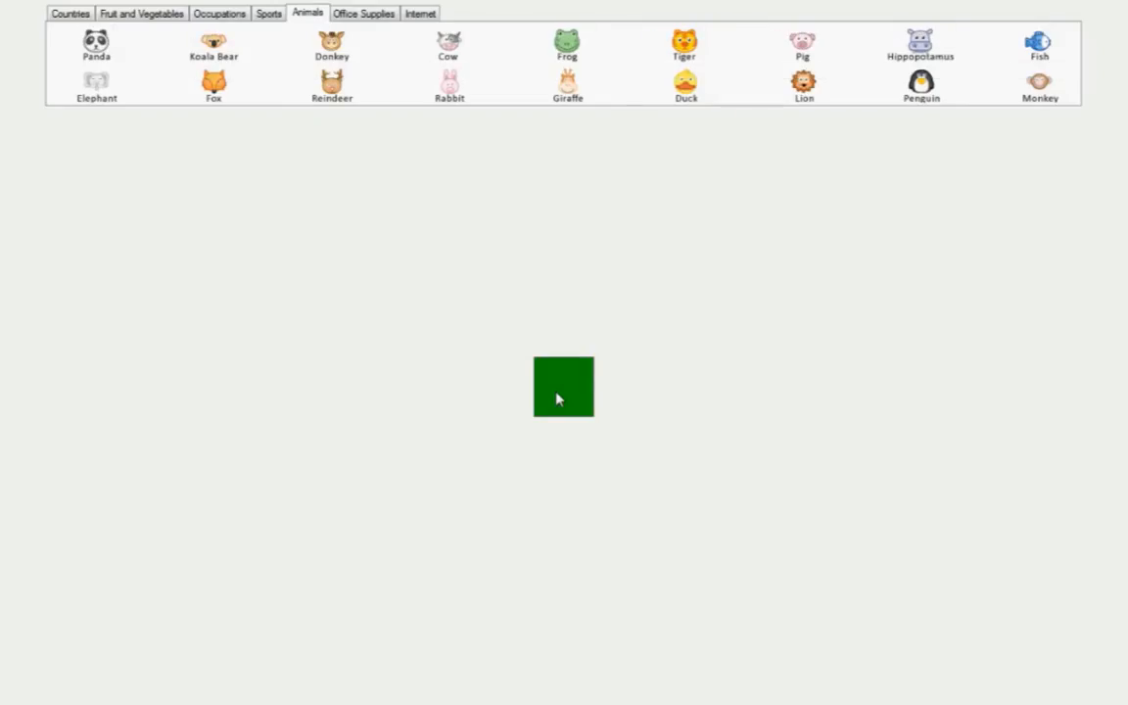
pyautogui.click(70, 12)
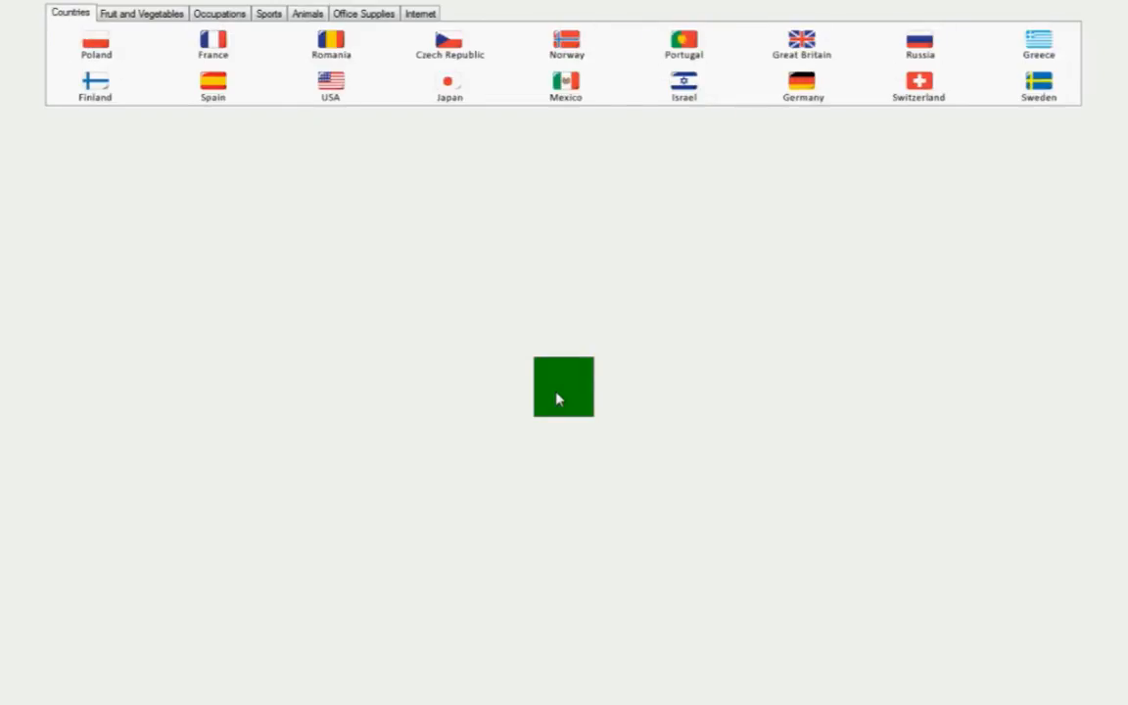